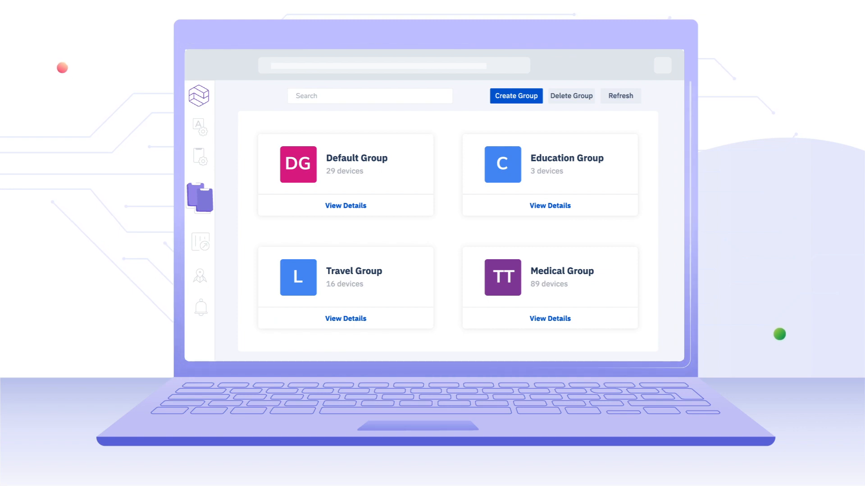
Step: Step from Groups through device actions and geofences to the alerts table listing Bluetooth, battery and network alerts
{"action": "left_click", "coordinate": [200, 128]}
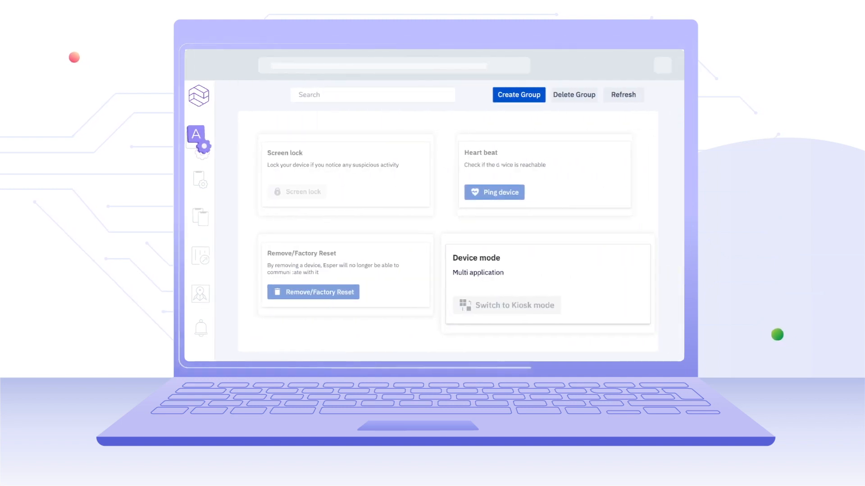
{"action": "left_click", "coordinate": [200, 294]}
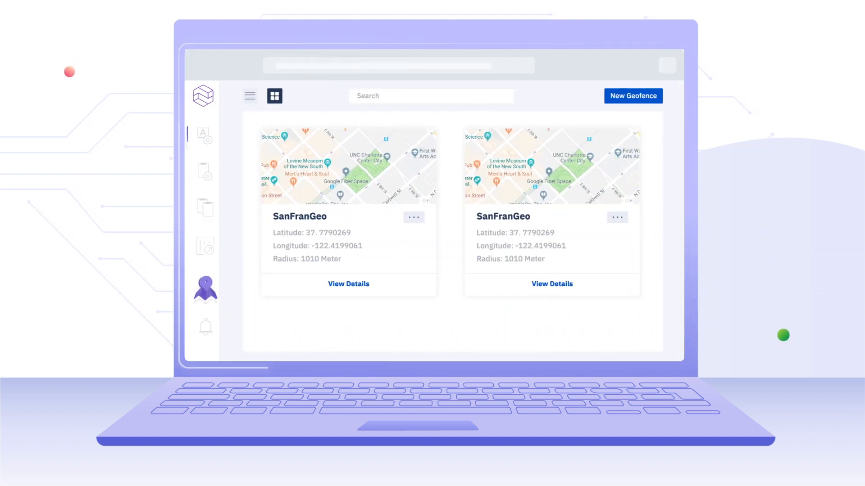
{"action": "left_click", "coordinate": [204, 135]}
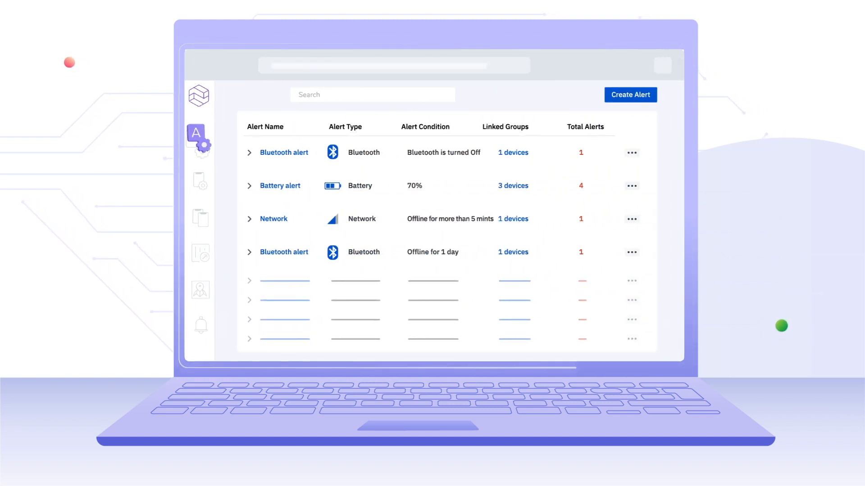